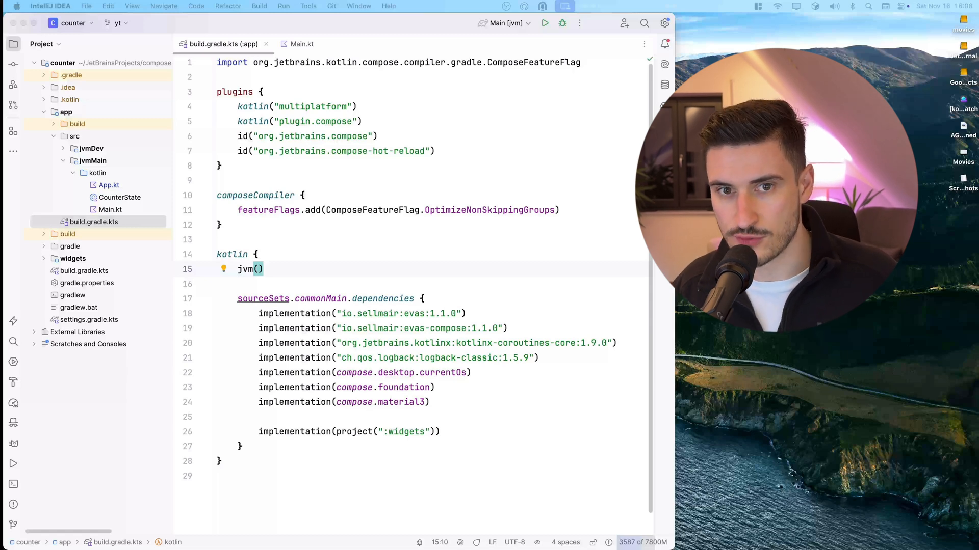
- Launch the Main [jvm] desktop app from Main.kt, opening a blank window
click(111, 209)
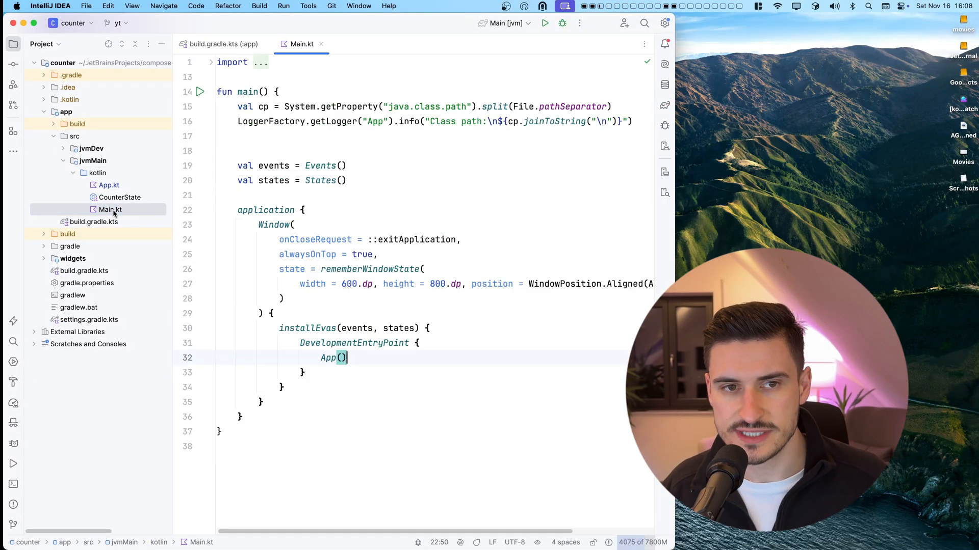
click(544, 23)
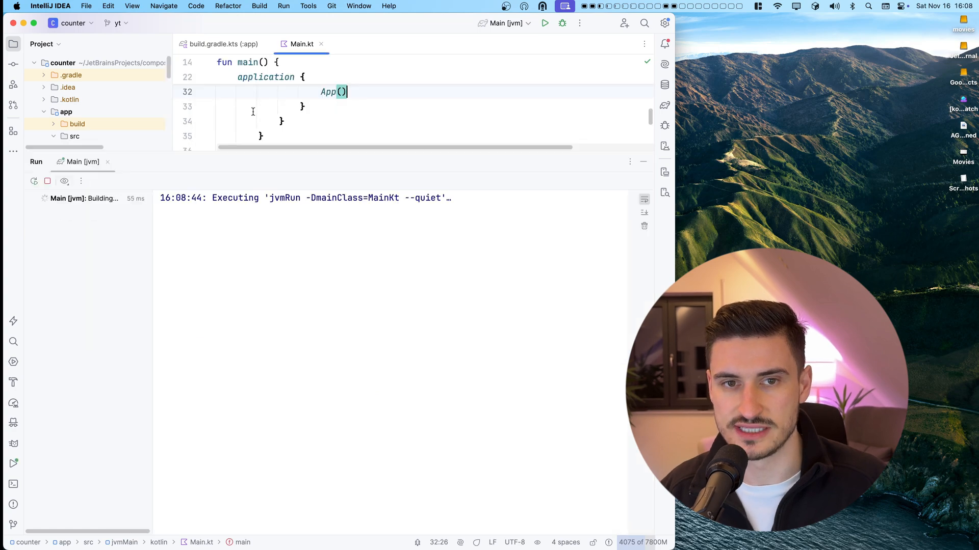
click(543, 24)
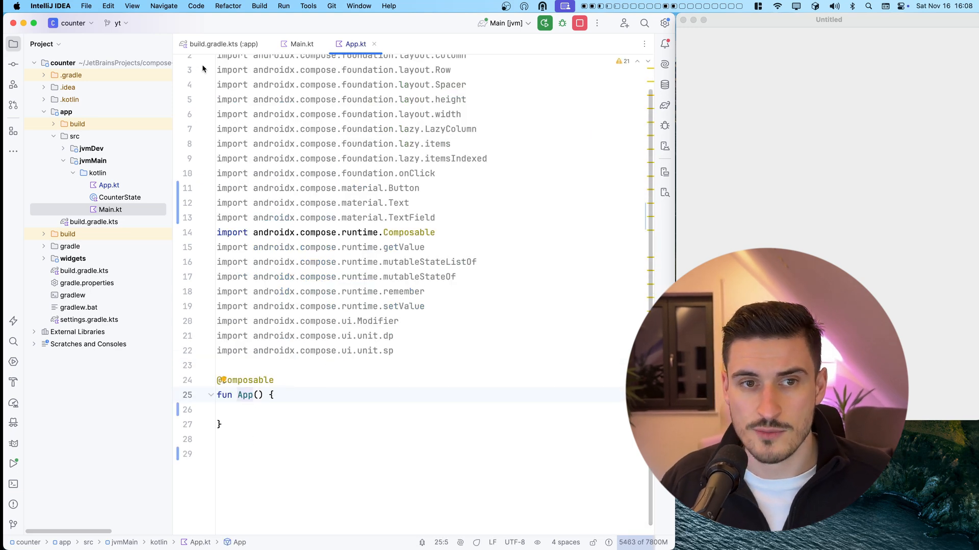
- Try Text("Hello") at 42.sp inside a Column, then clear App and begin declaring class Todo
text(Text())
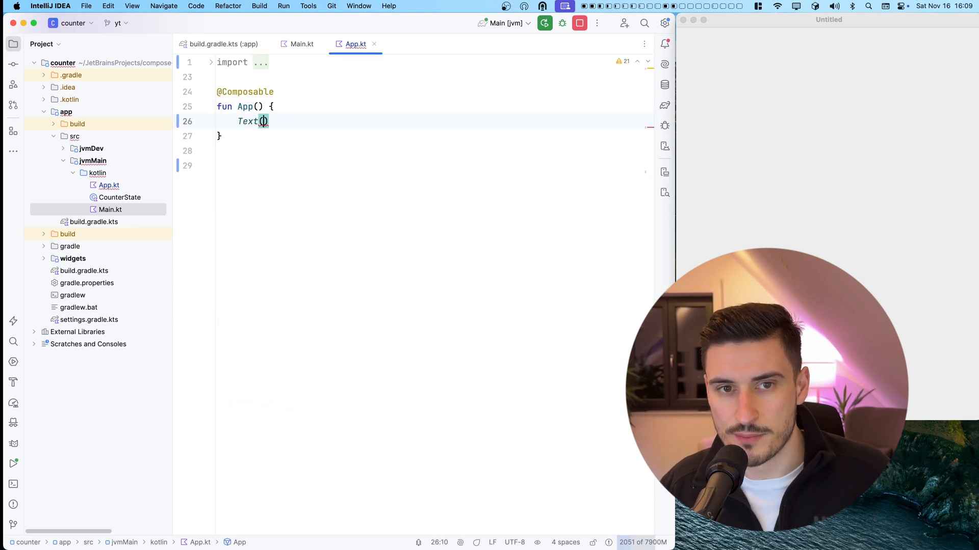
text("Hello")
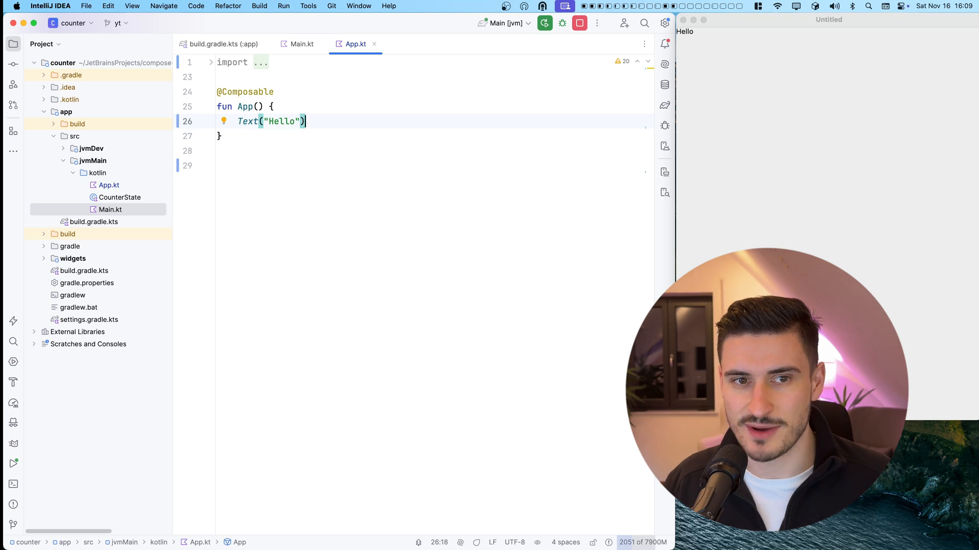
text(, fontSize =)
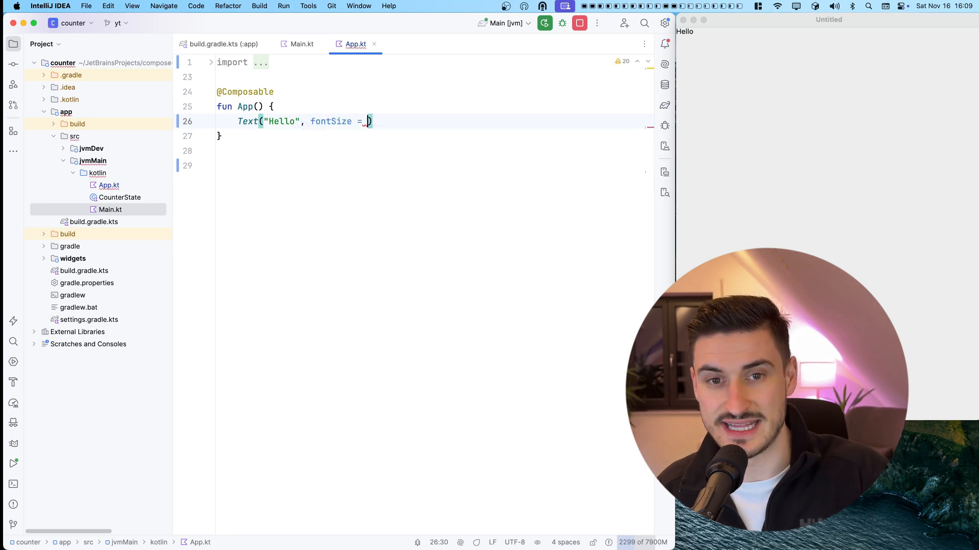
text(42.sp)
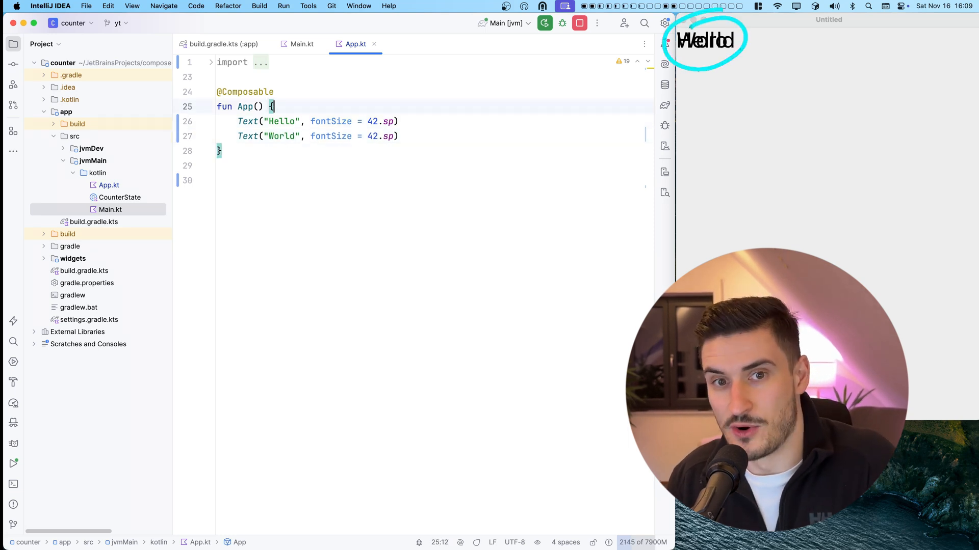
text(Column {)
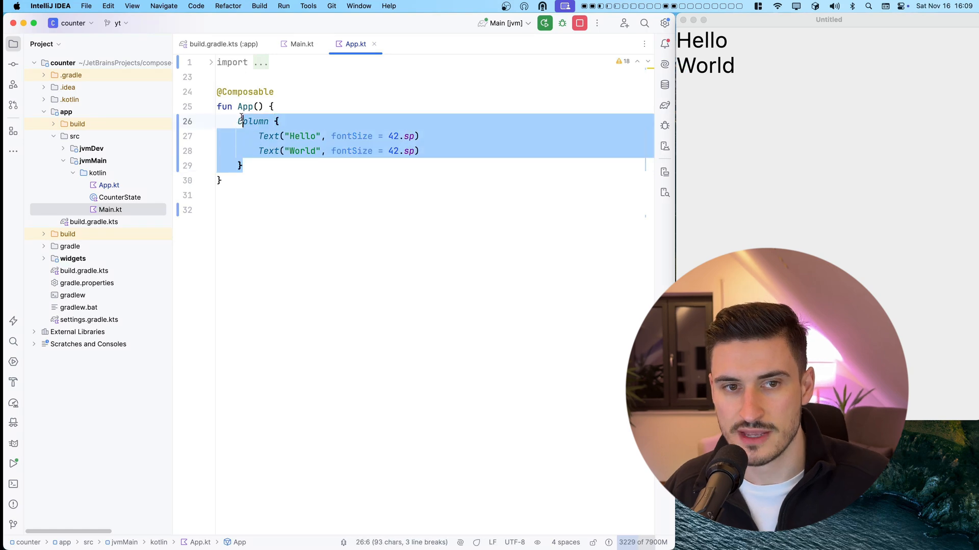
text(class Todo {)
text(val t)
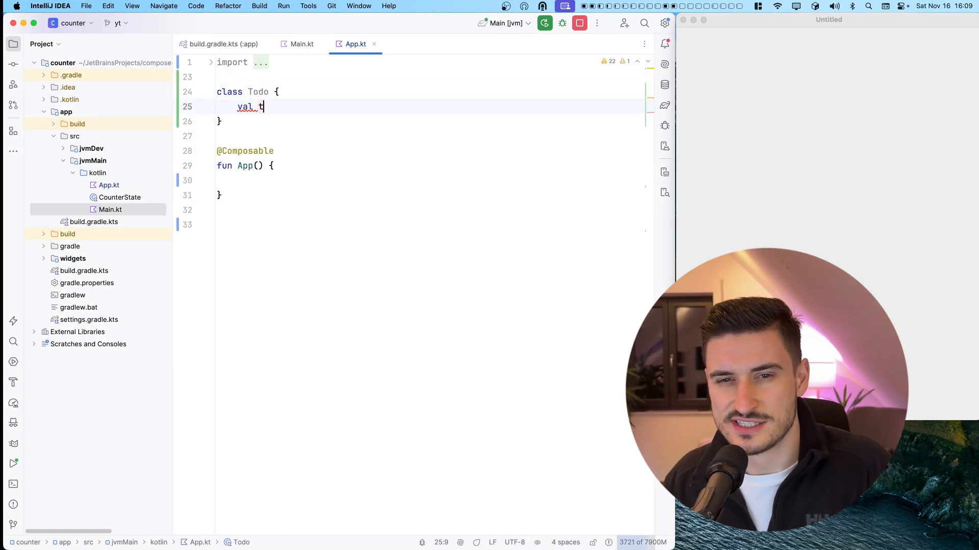
- Give Todo val title = mutableStateOf("") and val completed = mutableStateOf(false)
text(itle = mutableStateOf())
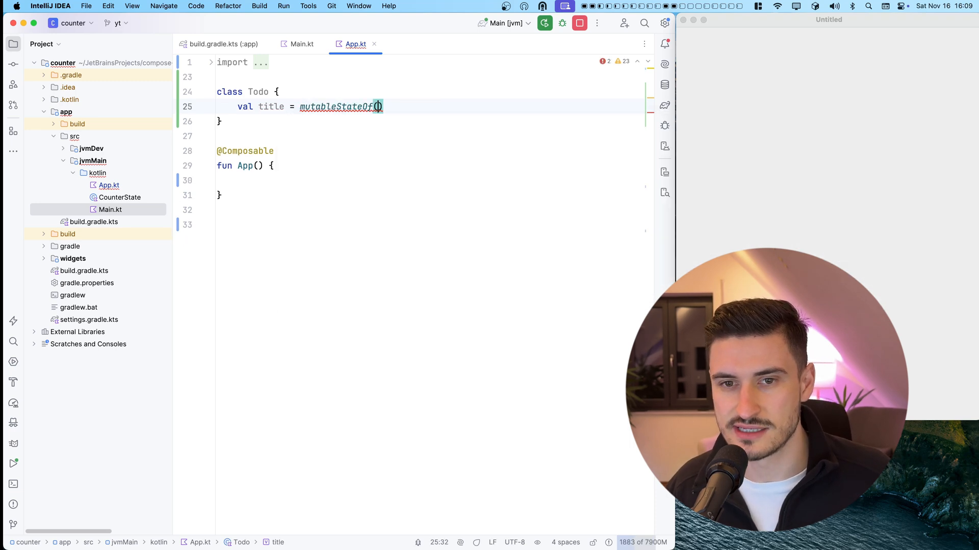
text(val completed = mutableStateOf(false))
text(fun Create)
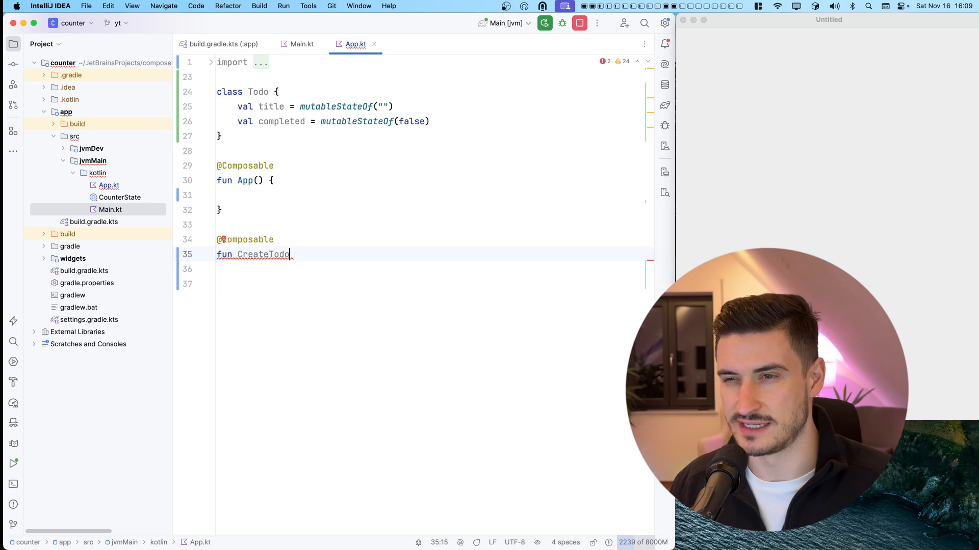
- Start fun TodoInput() with a TextField bound to remembered text
text(TodoInput() {)
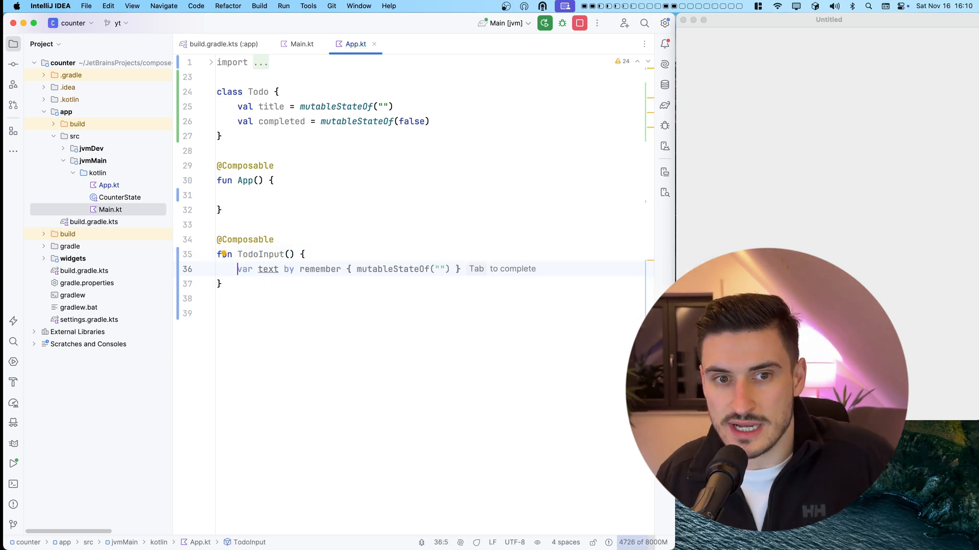
text(TextField(value = text, onValueChange = { text = it }))
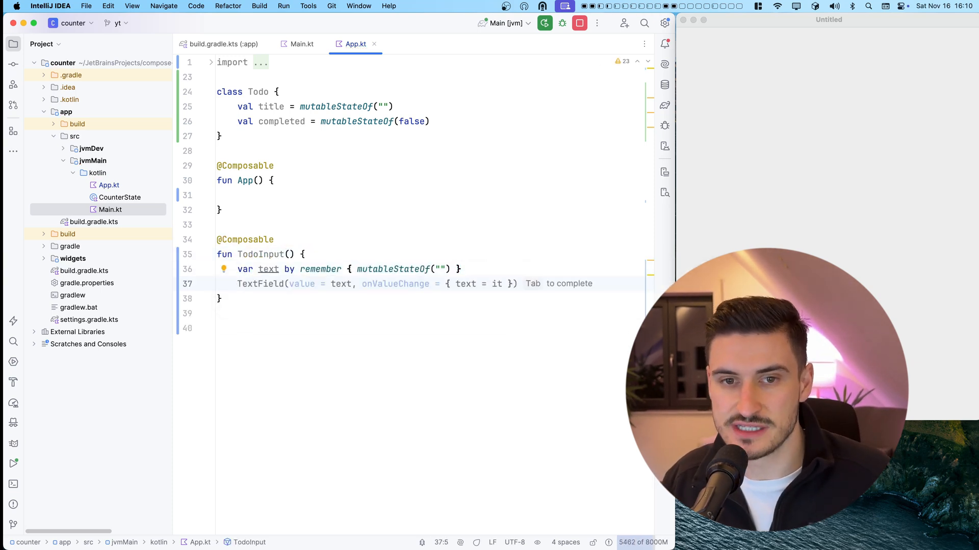
text(Column {)
text(TodoInput()
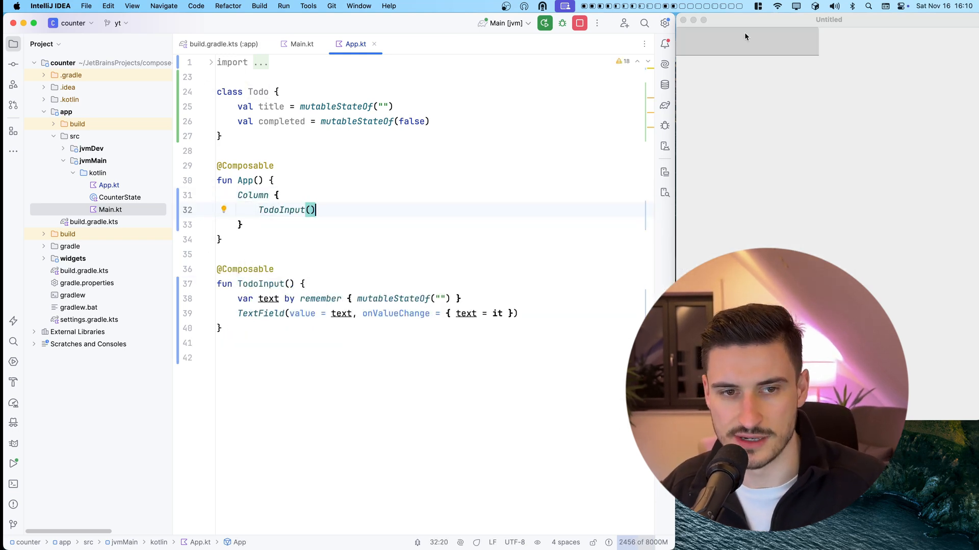
text(C)
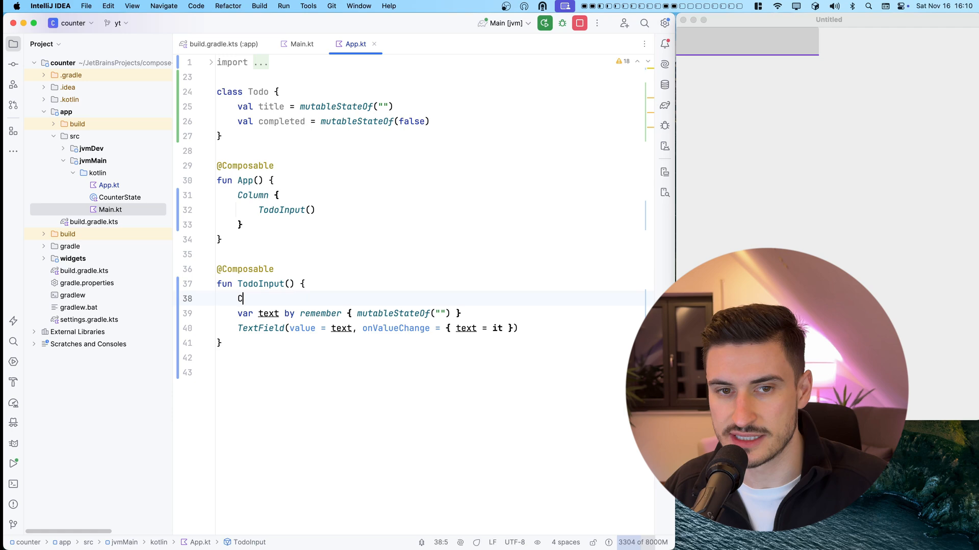
- Wrap it in a Column with a 16.dp Spacer and a Button showing Text("Add", 42.sp)
text(olumn {)
text(Button(onClick = )
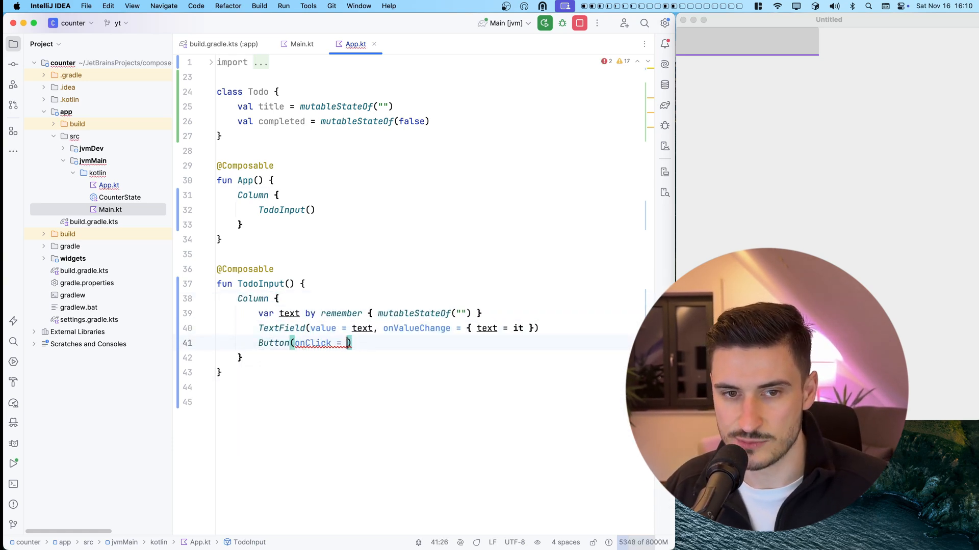
text({){)
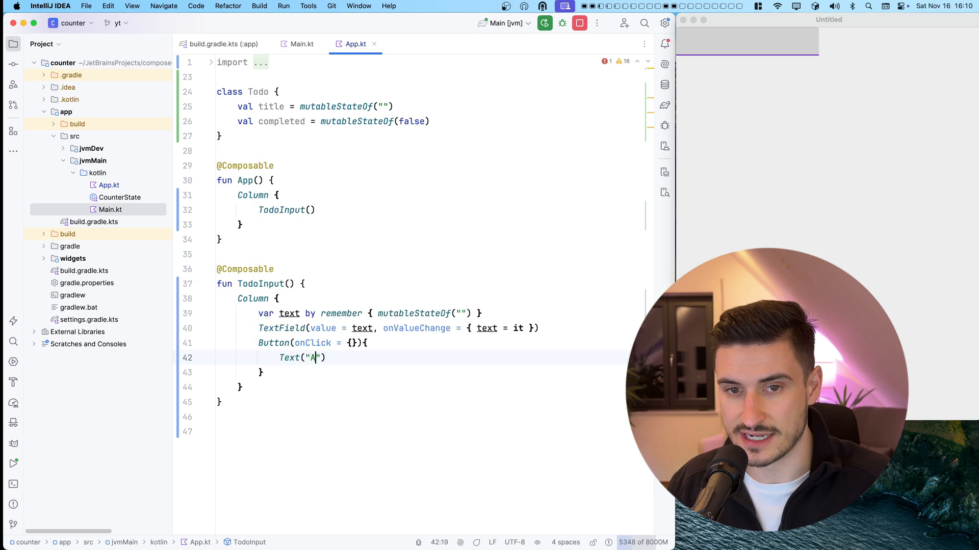
text(dd", fontSize = 42.sp)
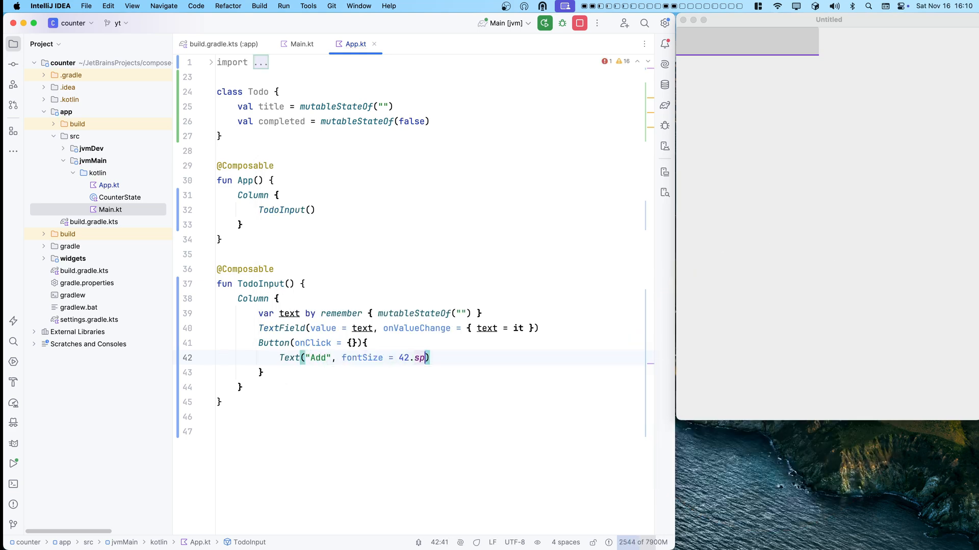
text(Spacer(modifier = Modifier.height(16.dp)))
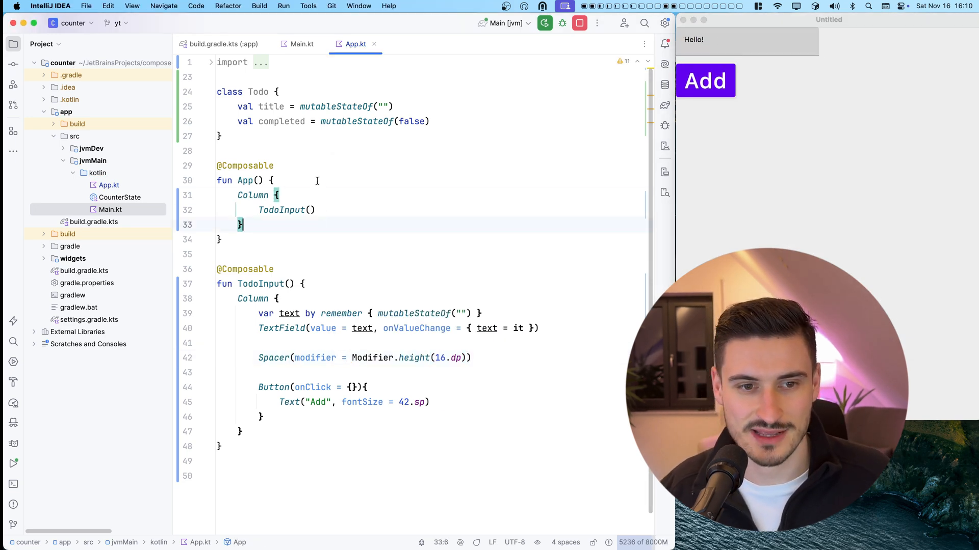
- Remember a mutableStateListOf<Todo> in App and write TodoList with LazyColumn items showing each todo's title
text(var todos by remember { mutableStateListOf<Todo>())
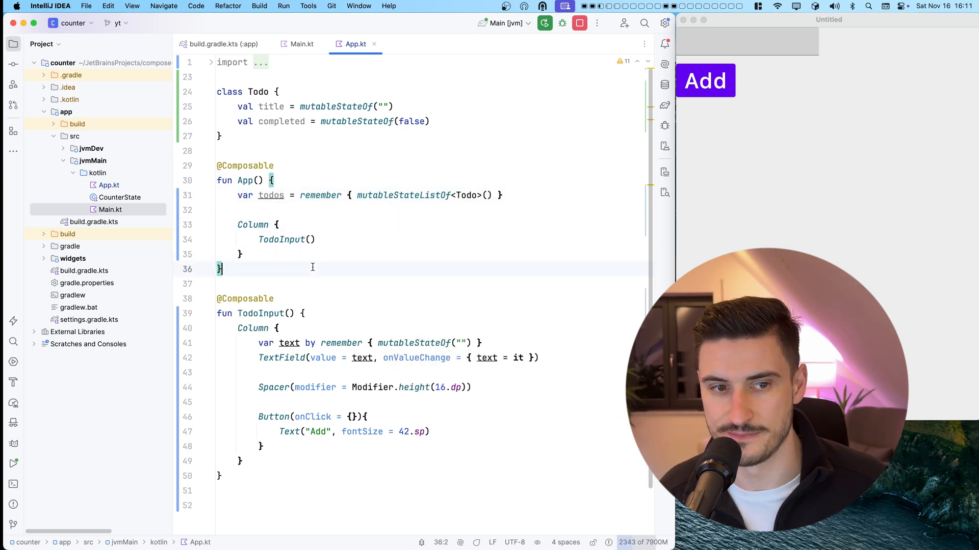
text(TodoList(todos)
text(LazyColumn()
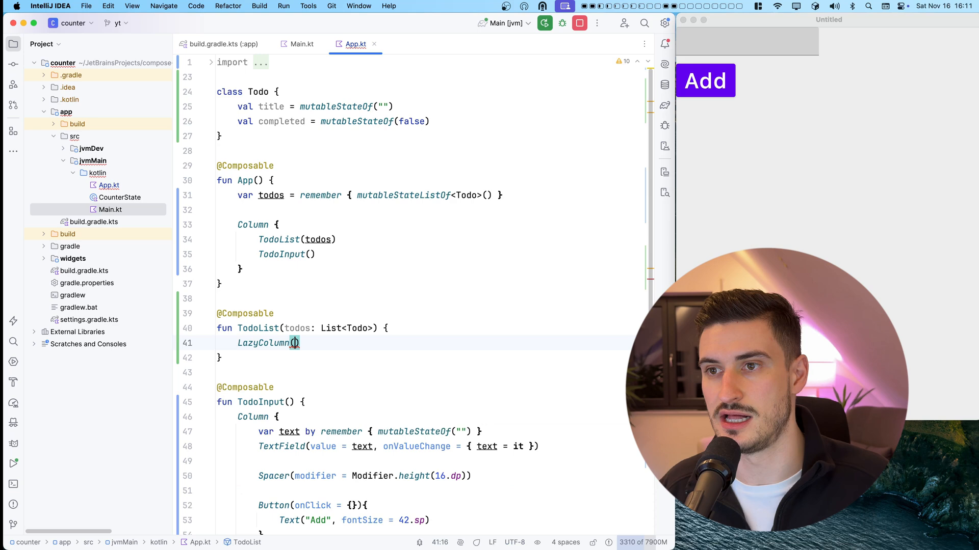
text(items(todos) { todo ->)
text(Text("Todo: ${todo.title.value}"))
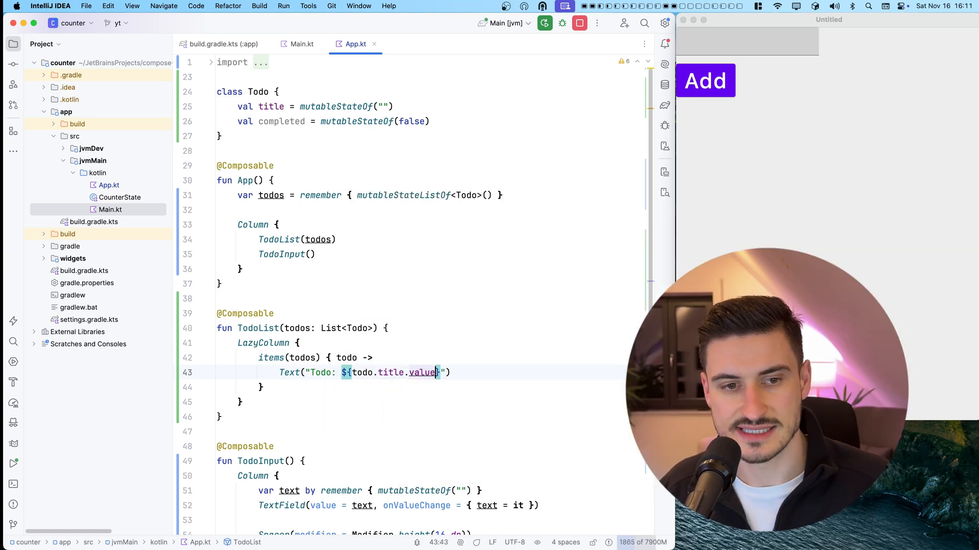
- Head TodoList with Text("All TODOs:", fontSize = 52.sp) followed by a 16.dp Spacer
key(enter)
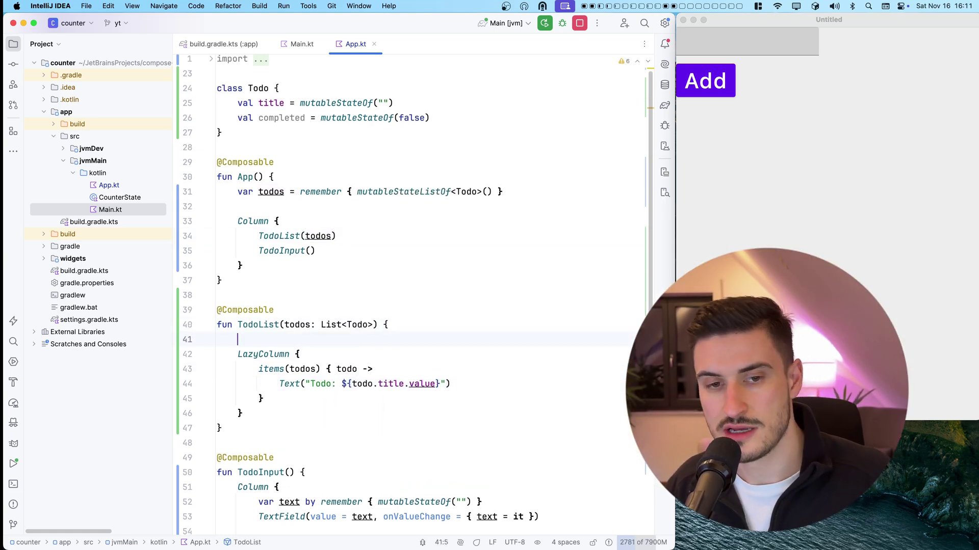
text(Text("All TODO"))
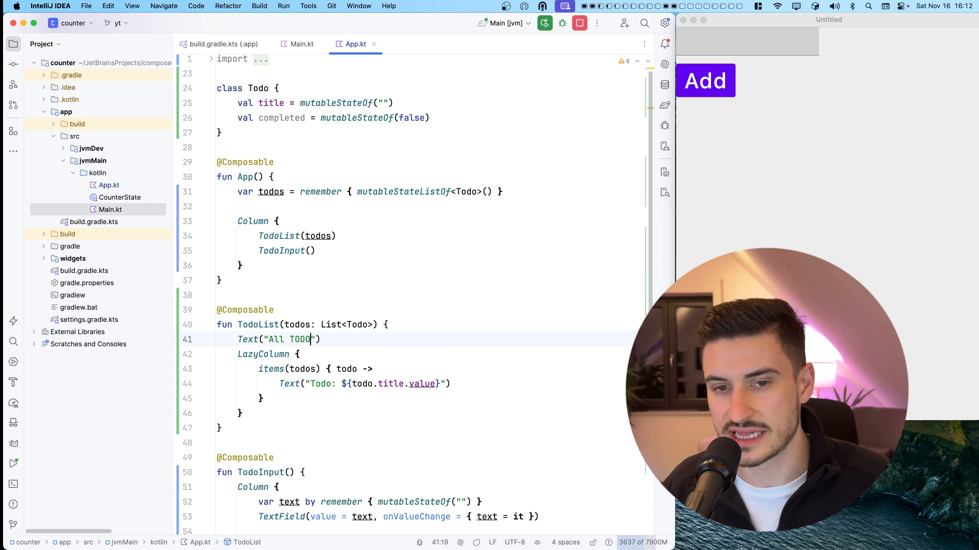
text(, fontSize = 52.sp)
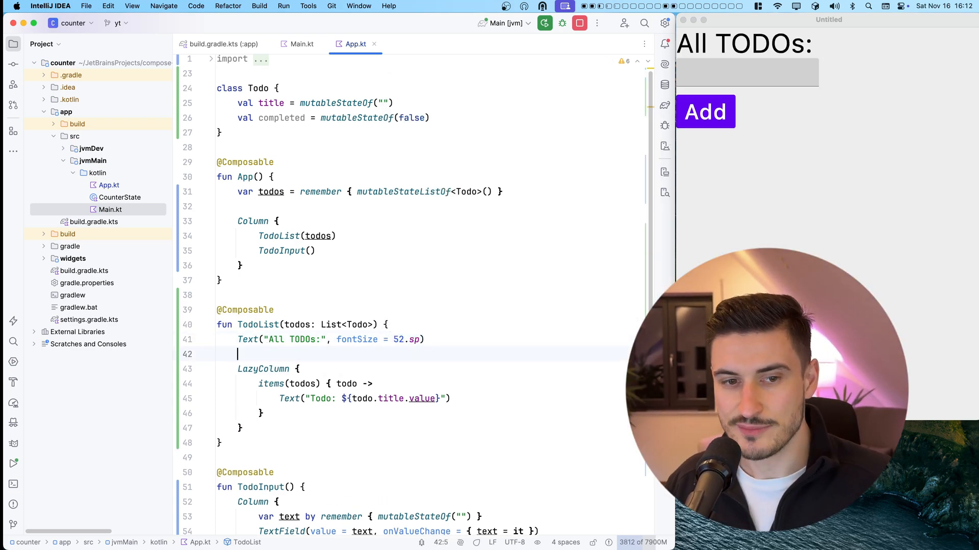
text(Spacer(modifier = Modifier.height(16.dp)))
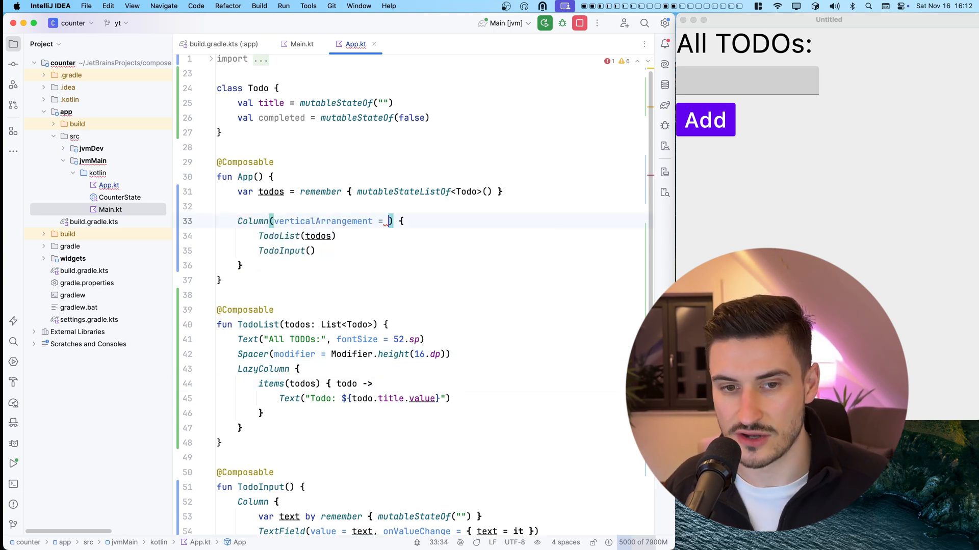
- Space App's column by Arrangement.spacedBy(32.dp) and give TodoInput an onCreated callback adding todos; begin typing First Task
text(Arrangement.spacedBy(32.dp))
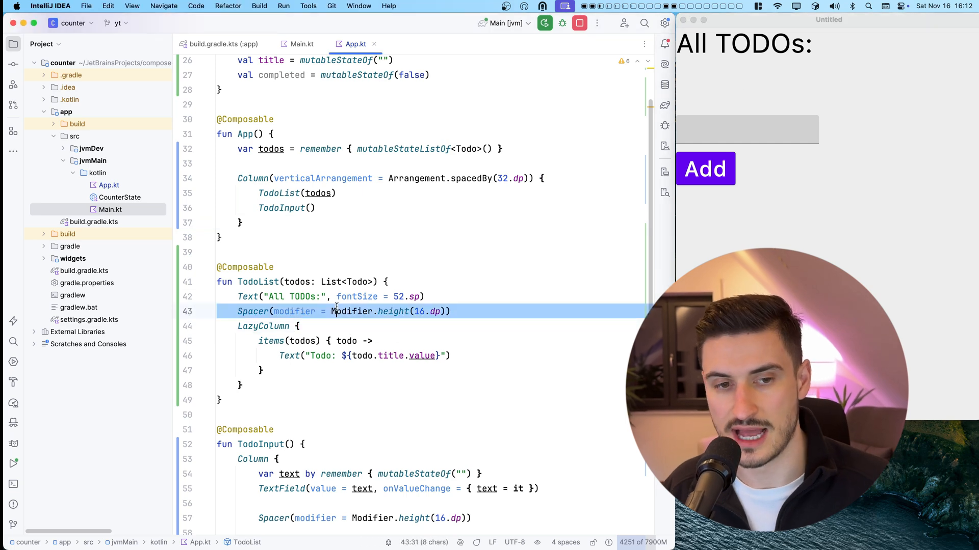
text(onCreated: (Todo) -> Unit = {)
text(todos.add(newTodo)
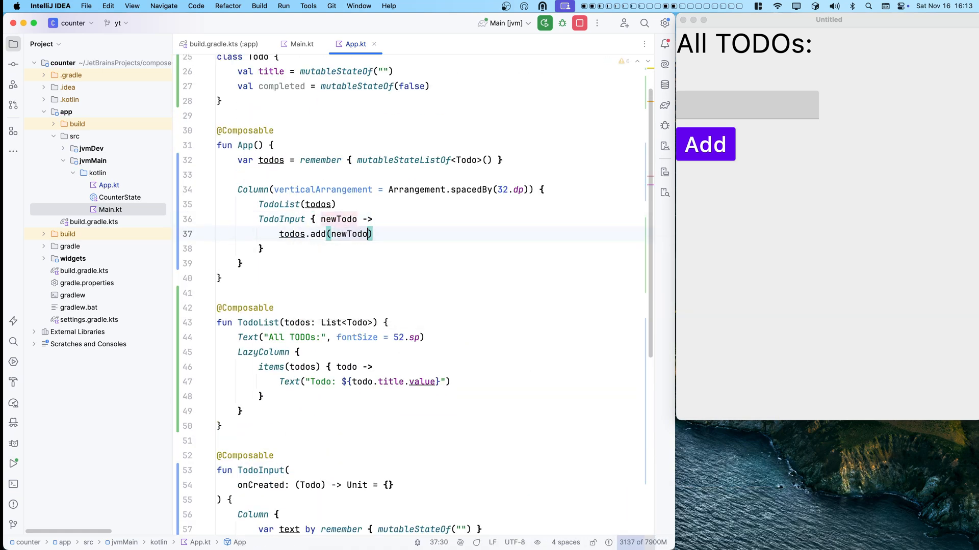
text(First Task)
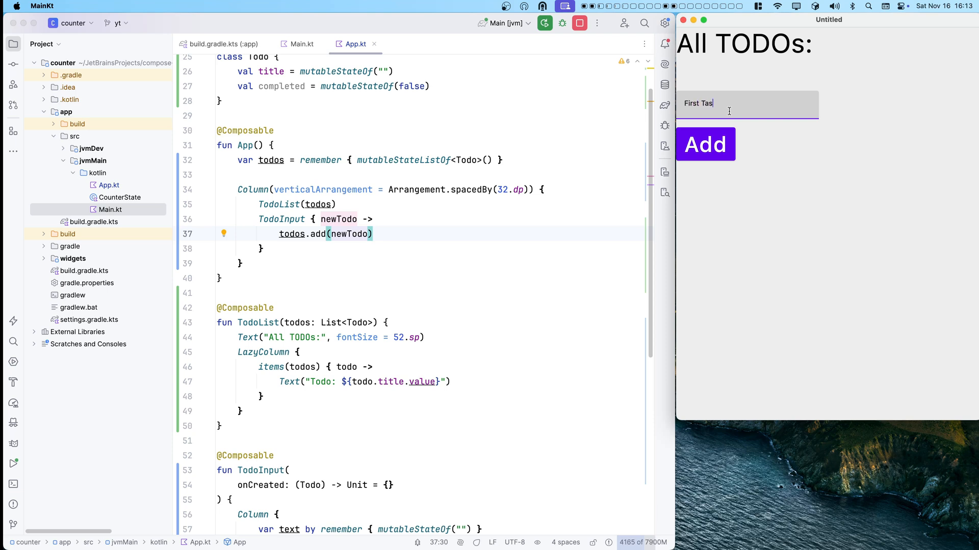
- Add "First Task!" and "Second Task!" as items in the running to-do app
click(705, 144)
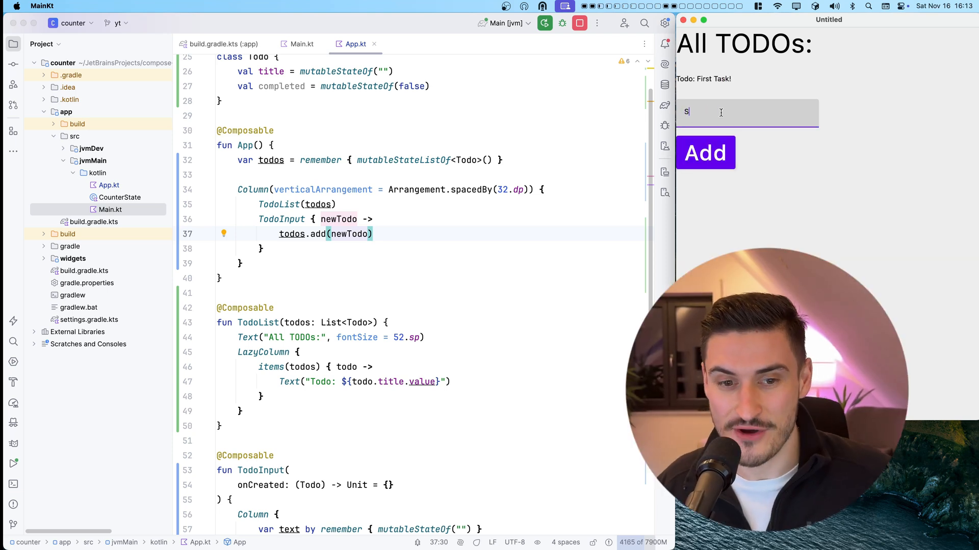
text(Second Task!)
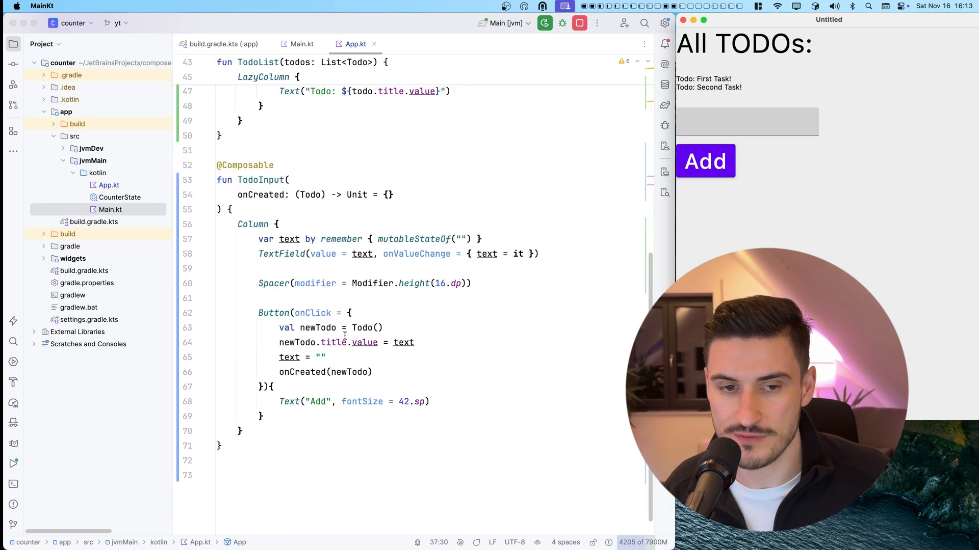
- Render todo items at 42.sp with fontWeight Bold, then add "Third Task!" in the app
scroll(up, 3)
text(fontWeight = FontWeight.)
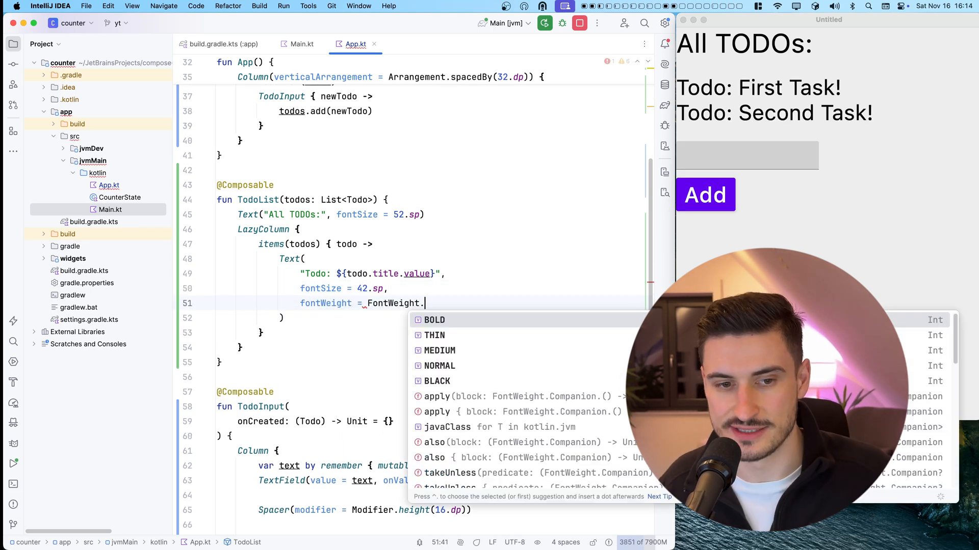
click(433, 319)
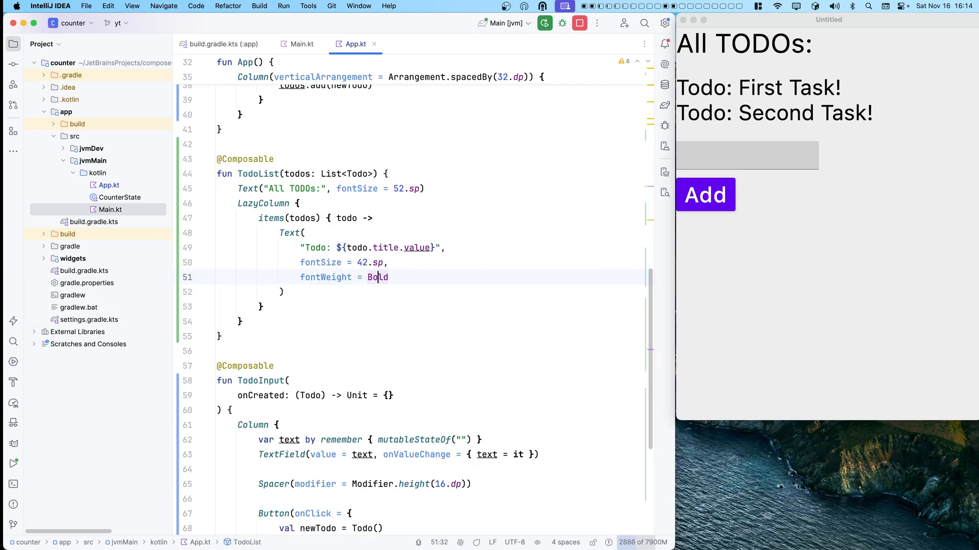
click(747, 155)
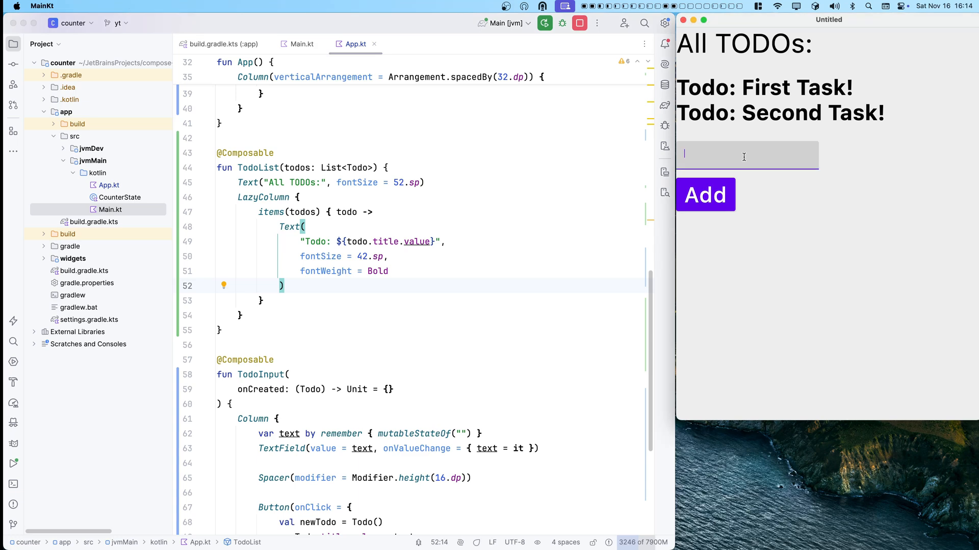
click(704, 193)
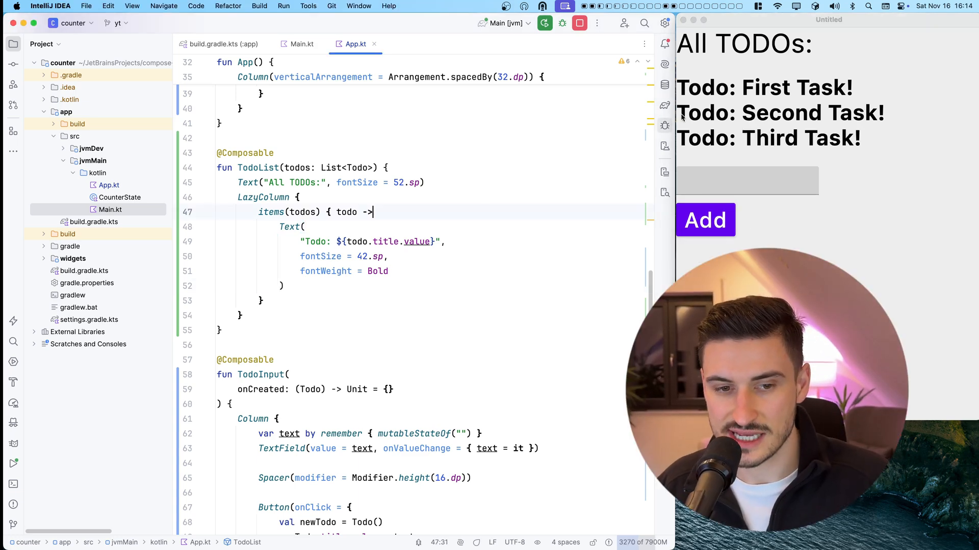
- Make items clickable to toggle completed with a LineThrough decoration, and strike through Third Task!
scroll(down, 3)
text(modifier = Modifier.clickable {)
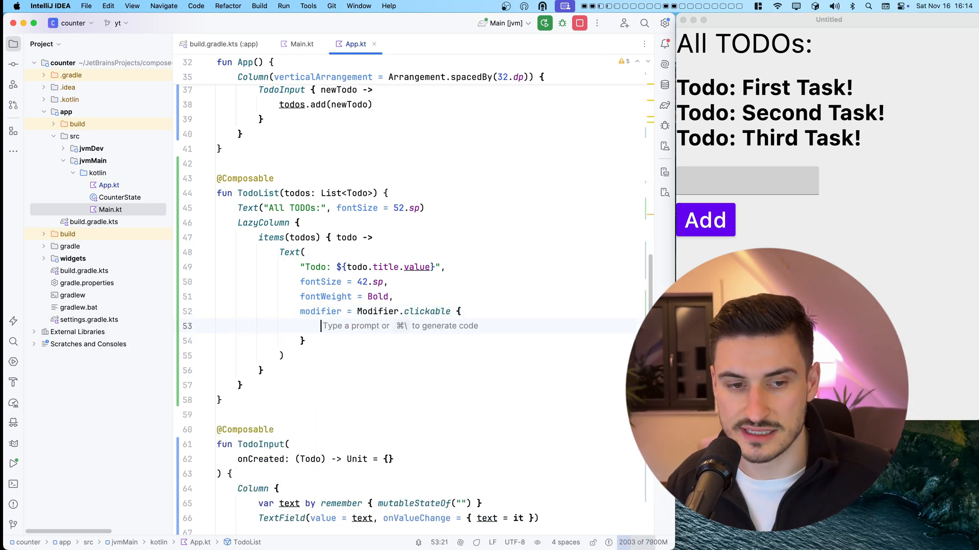
text(todo.completed.value = todo.completed.value)
text(textDecoration = ,)
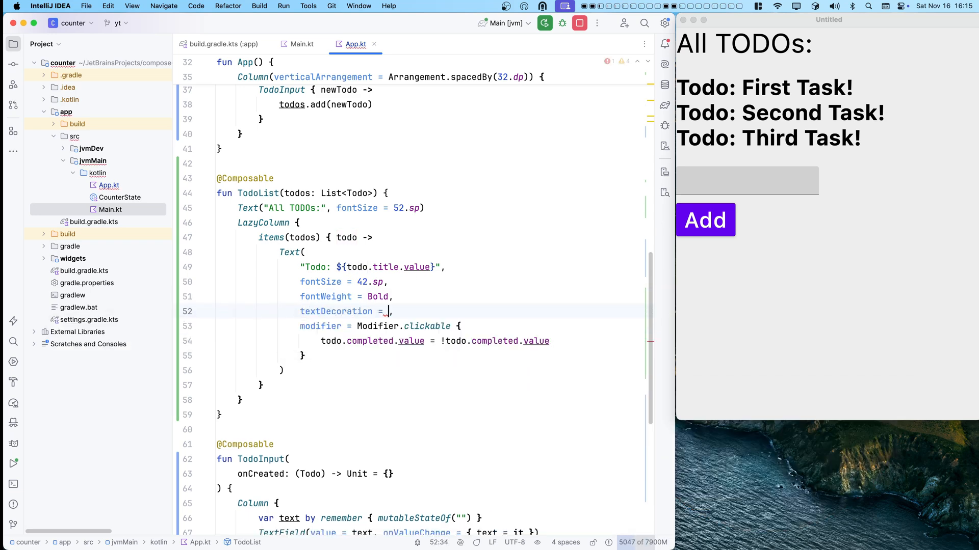
text(if(todo.completed.value) TextDecoration.None)
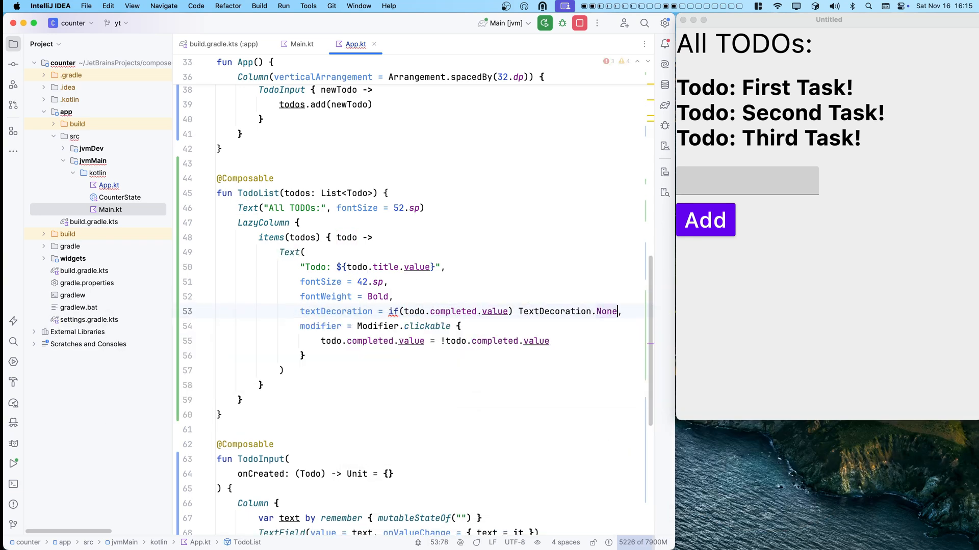
text(else TextDecoration.LineThrough,)
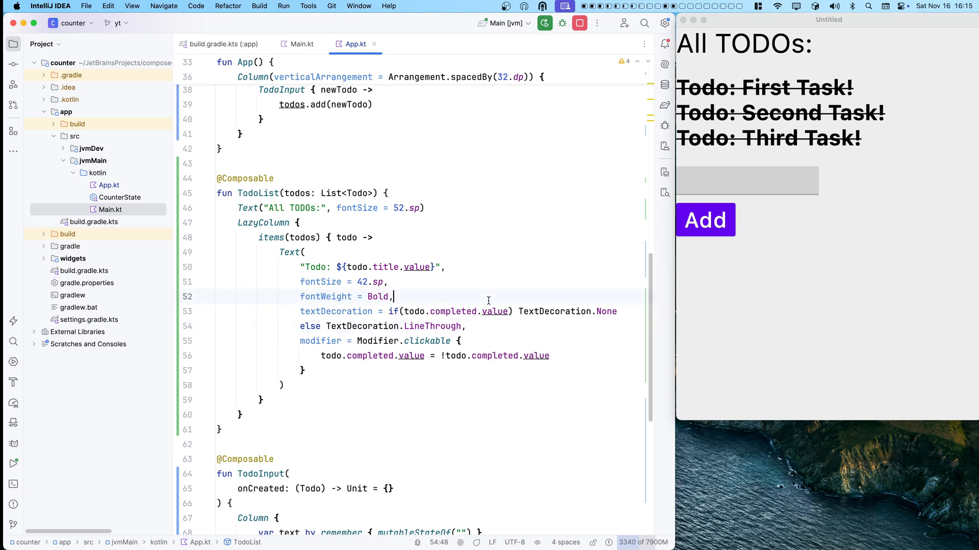
click(757, 88)
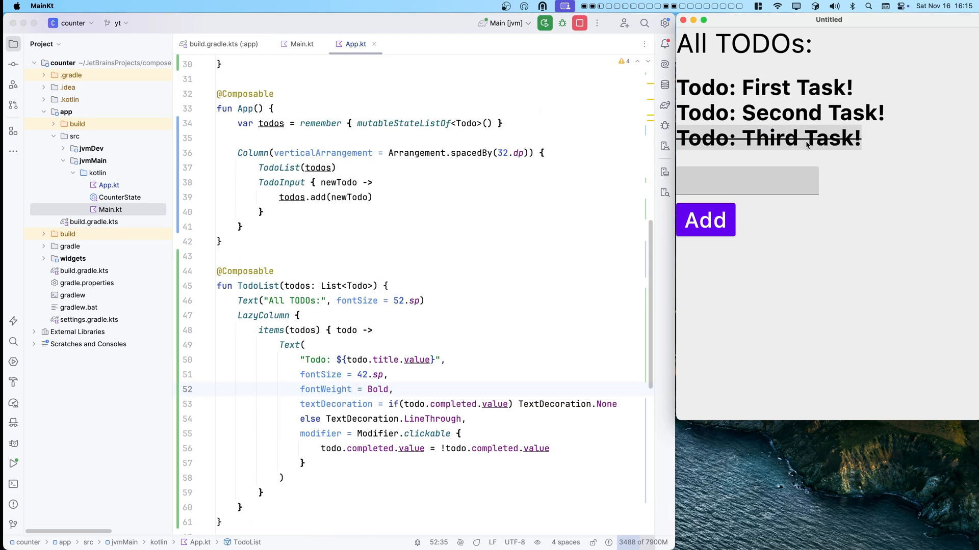
- Add a fourth todo 'Finish Demo!' in the running app, shown struck through like the others
text(NExt)
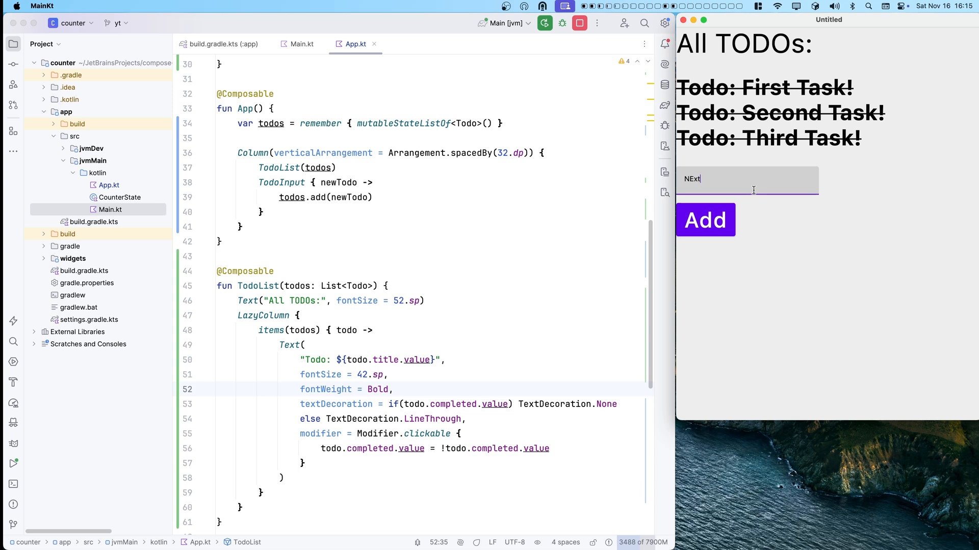
text(F)
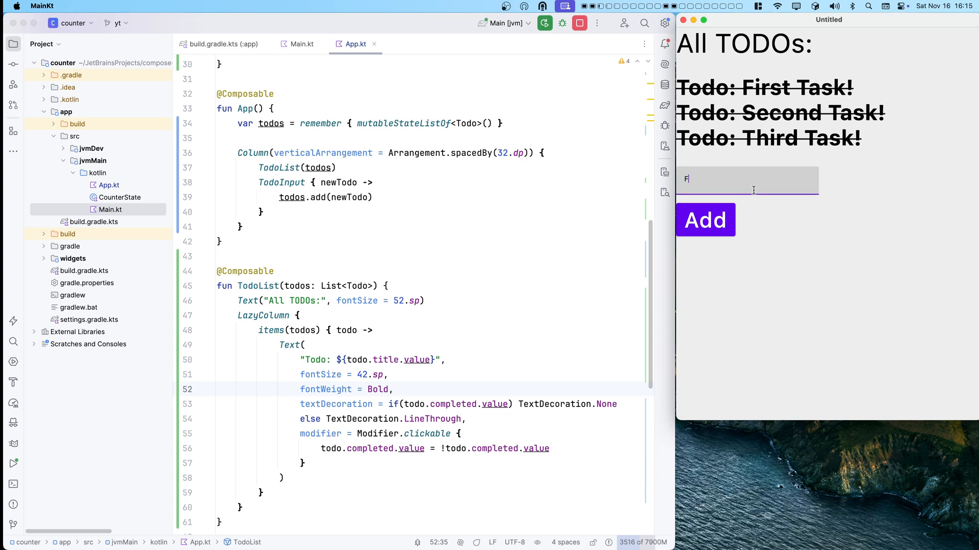
click(704, 220)
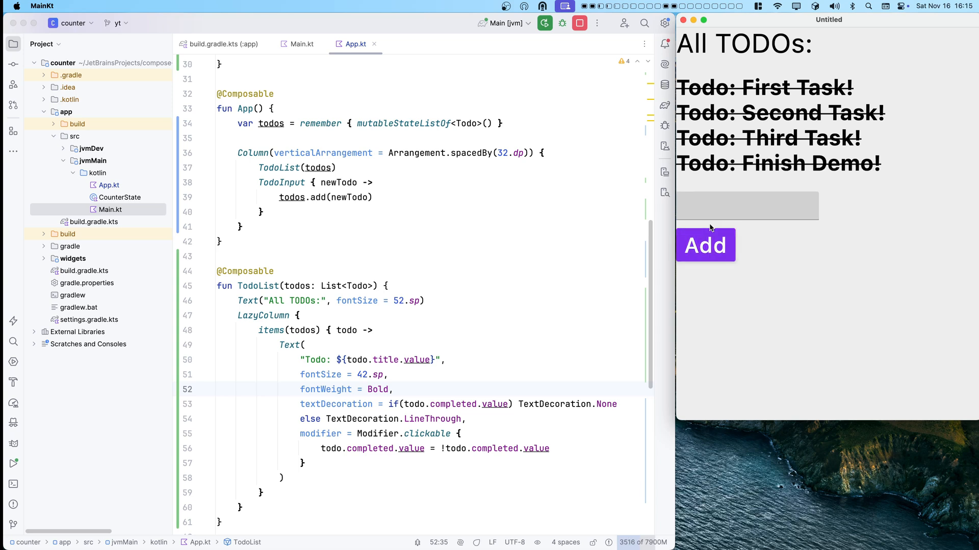
scroll(down, 3)
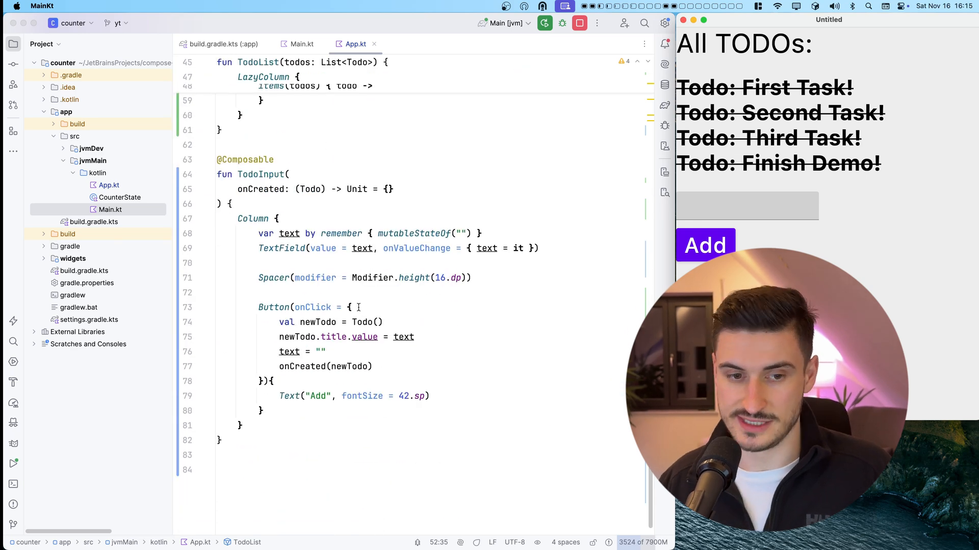
scroll(up, 3)
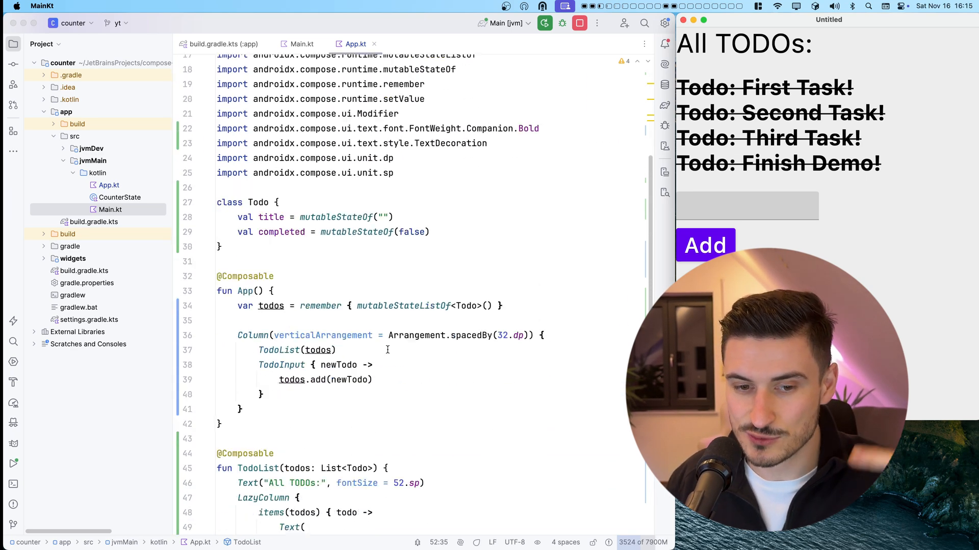
scroll(down, 3)
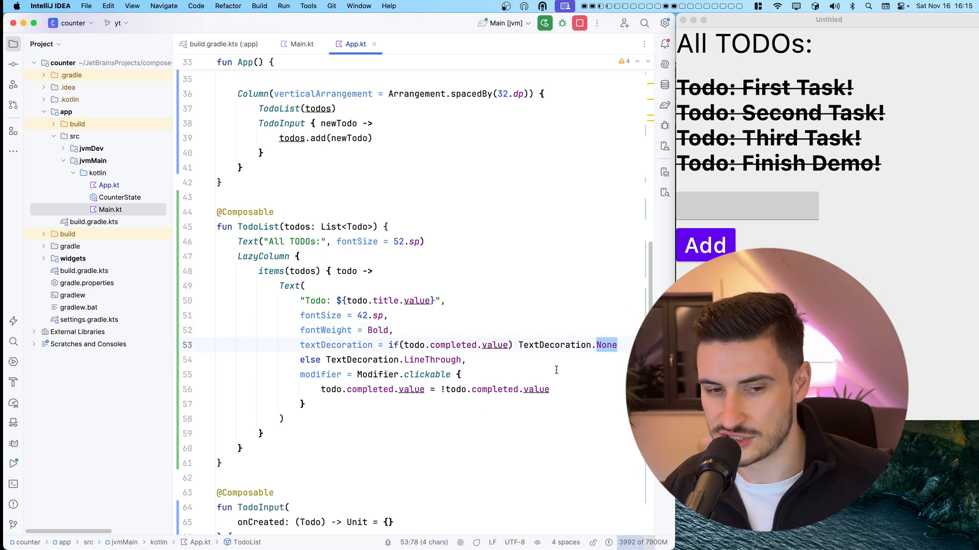
- Swap TextDecoration.None and LineThrough so completed items get the strikethrough
key(Backspace)
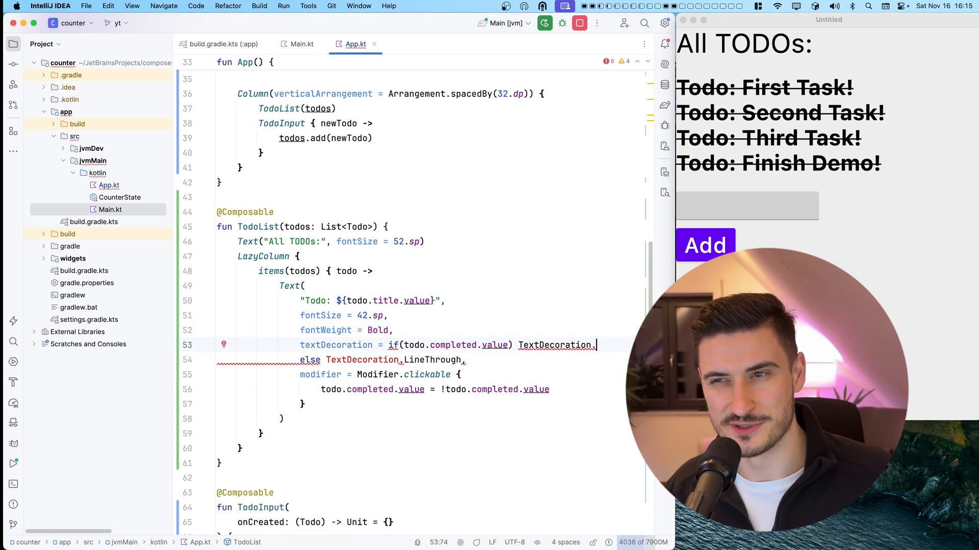
text(No)
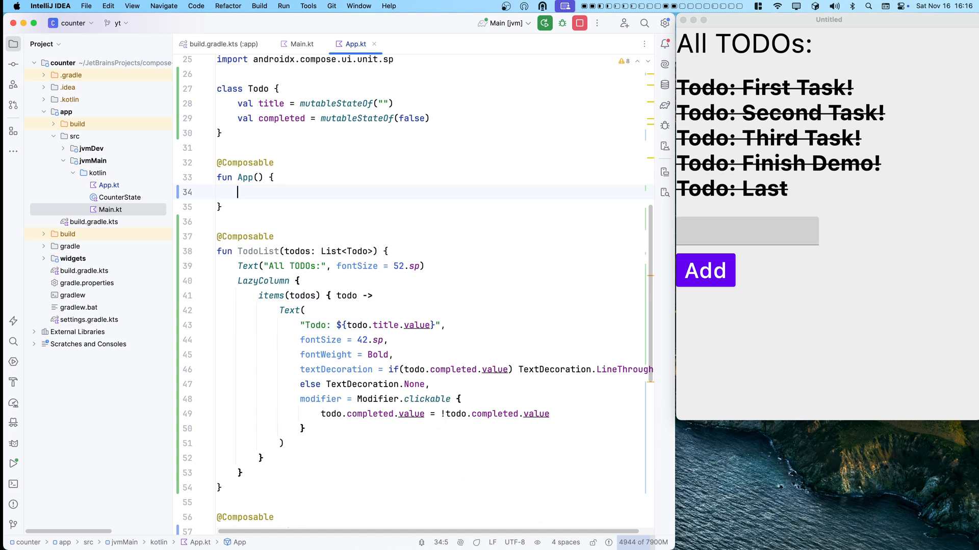
- Replace App's body with Text("Goodbye!", fontSize = 92.sp), hot-reloaded into the window
text(Text("Goodbye"))
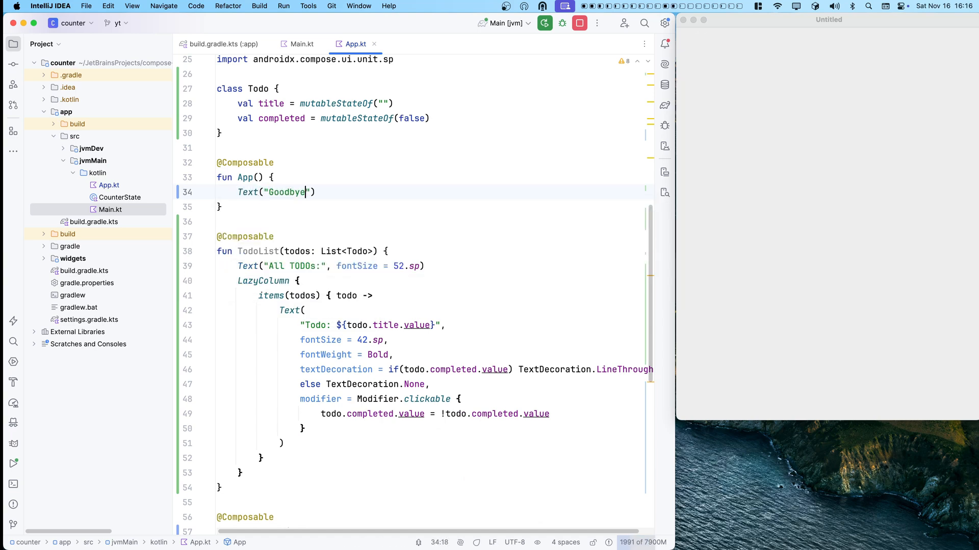
text(!", fontSize = 92.sp)
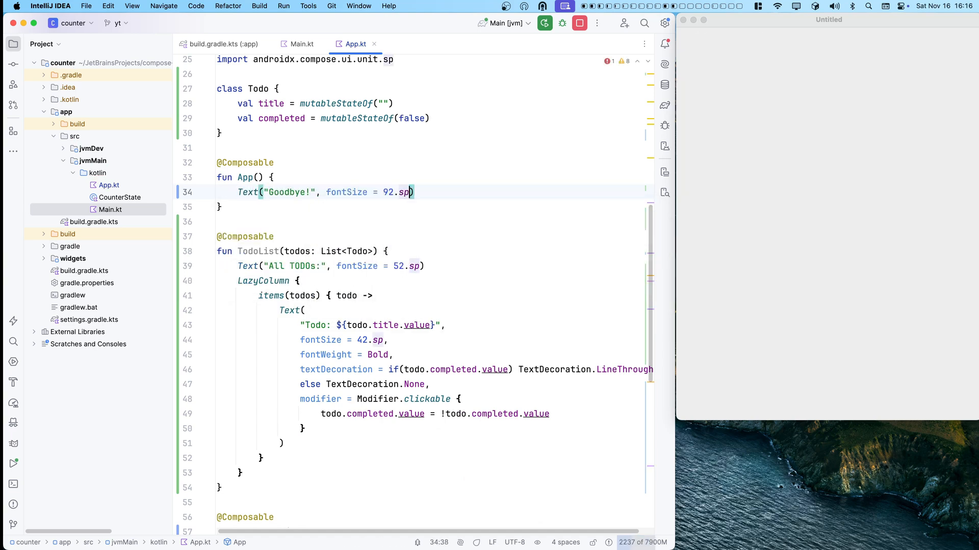
click(544, 23)
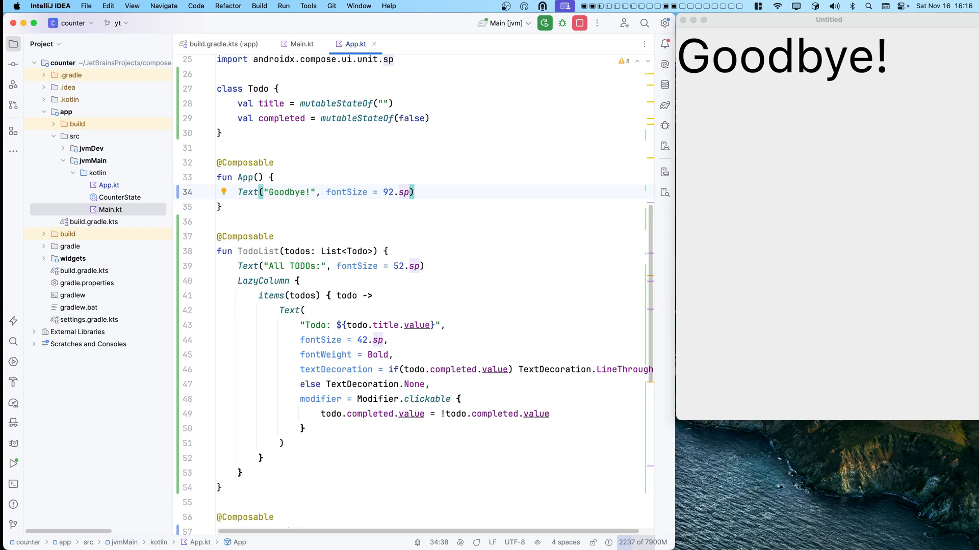